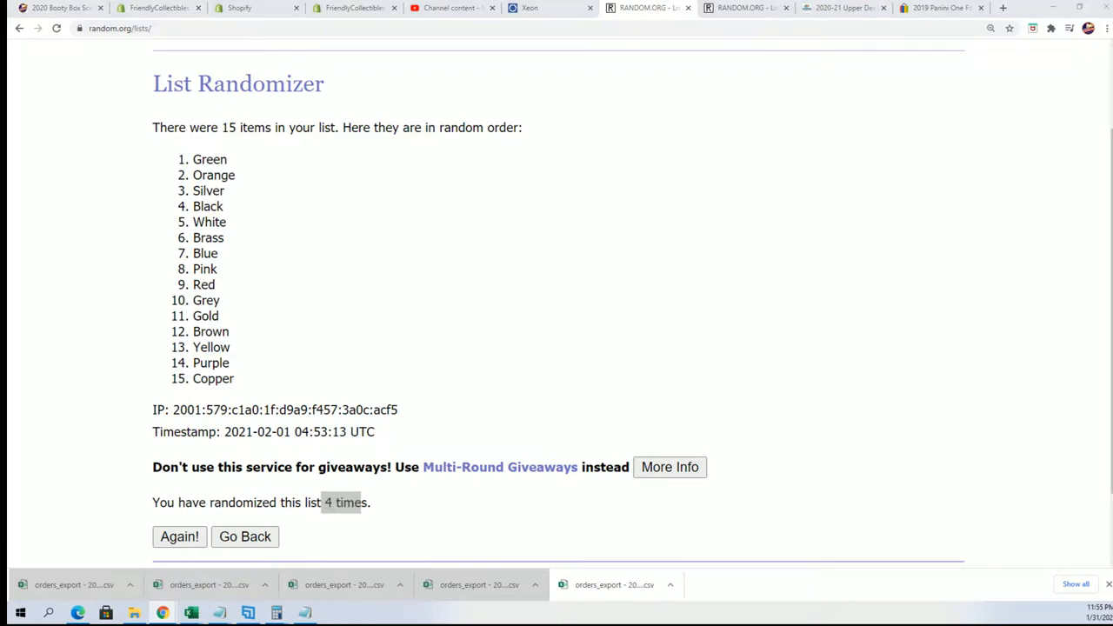
# Bring up the owner spreadsheet and shrink its window to sit beside the color list.
pyautogui.click(191, 612)
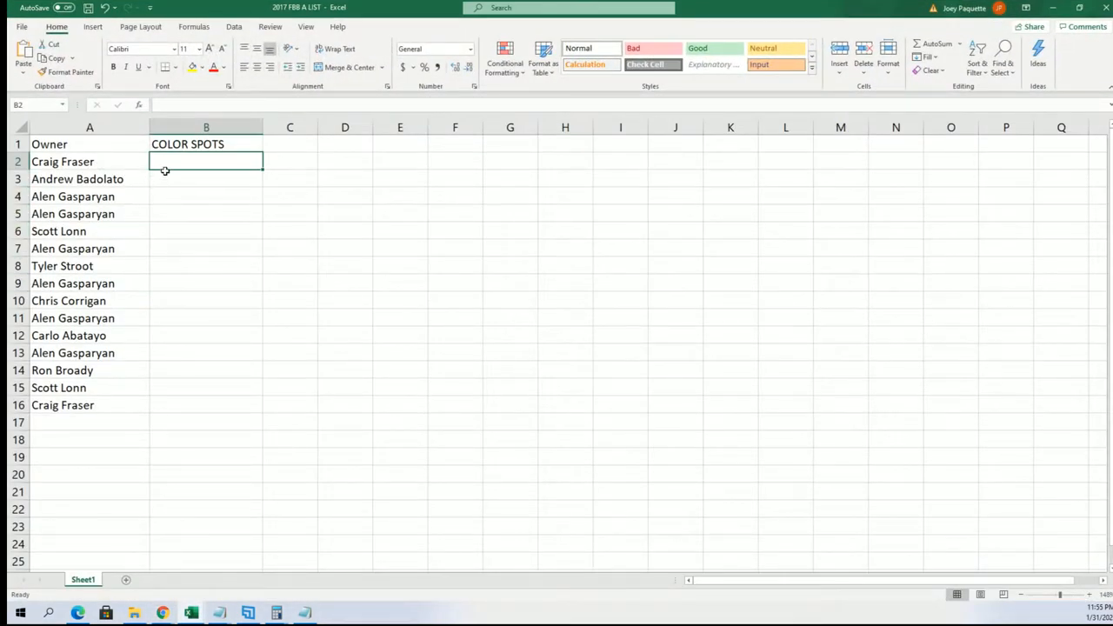
pyautogui.moveTo(206, 161); pyautogui.dragTo(206, 422)
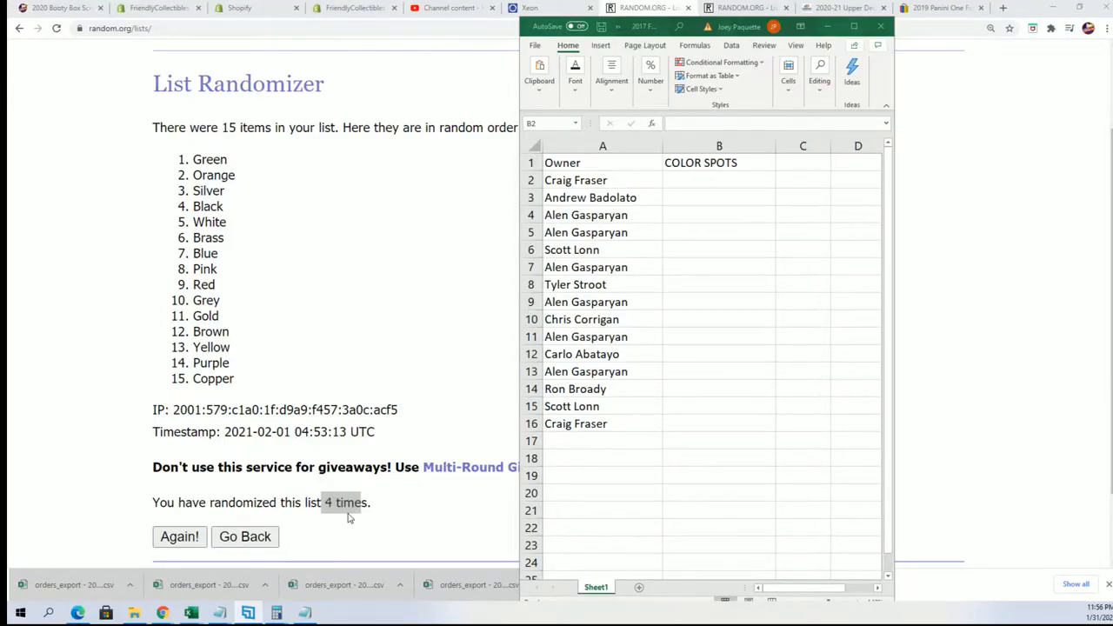
pyautogui.moveTo(294, 191)
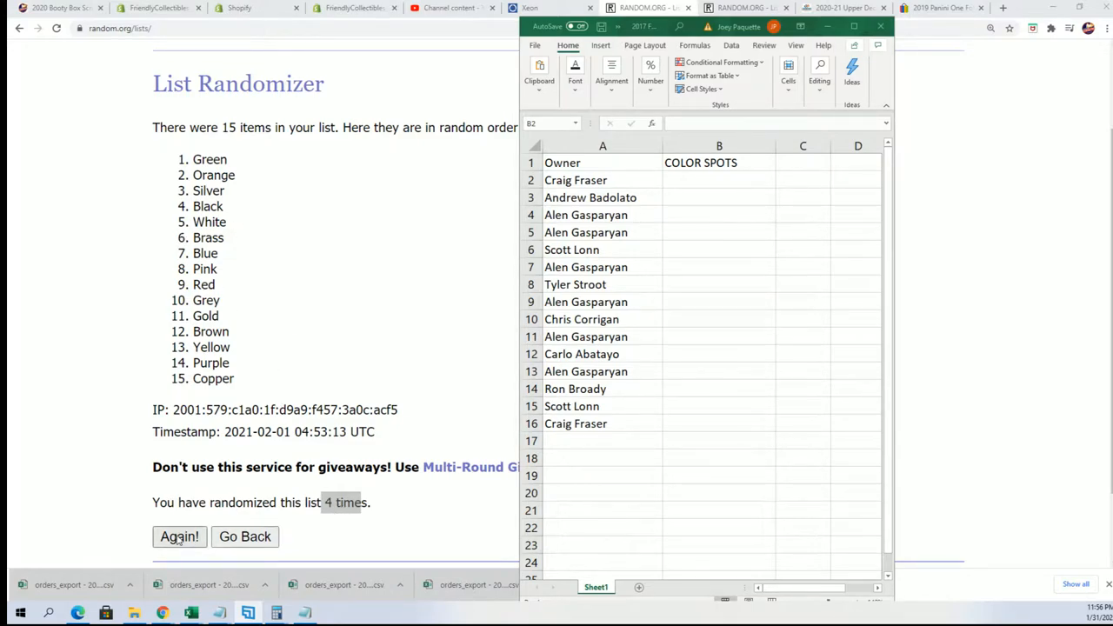
# Reshuffle the 15-color list three more times, checking each order, ending with Black, Gold, Pink.
pyautogui.click(179, 536)
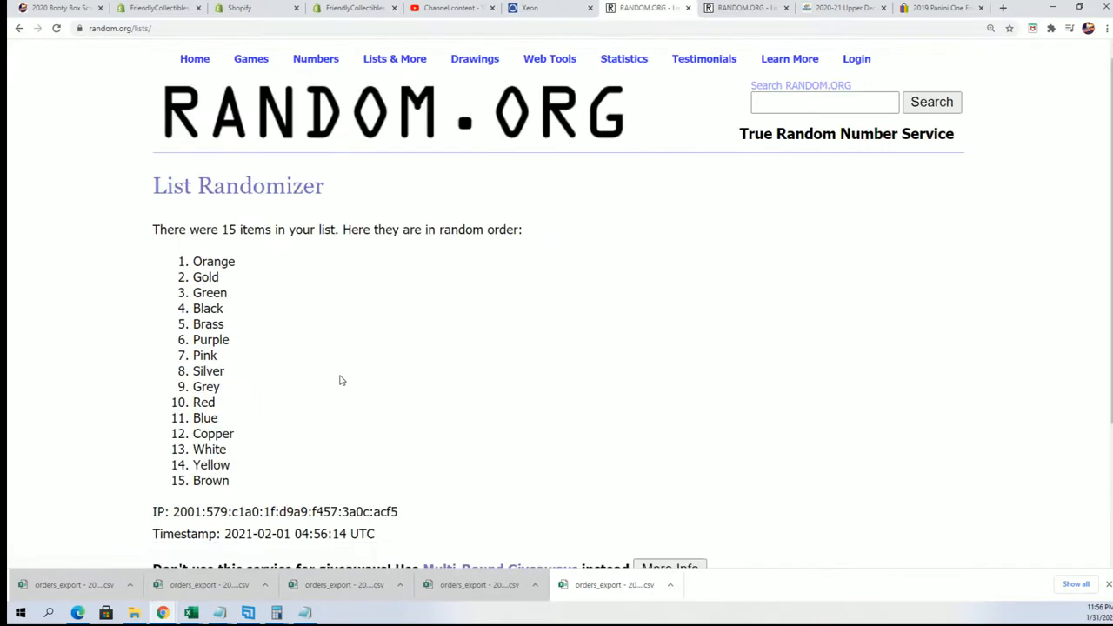
pyautogui.scroll(-3)
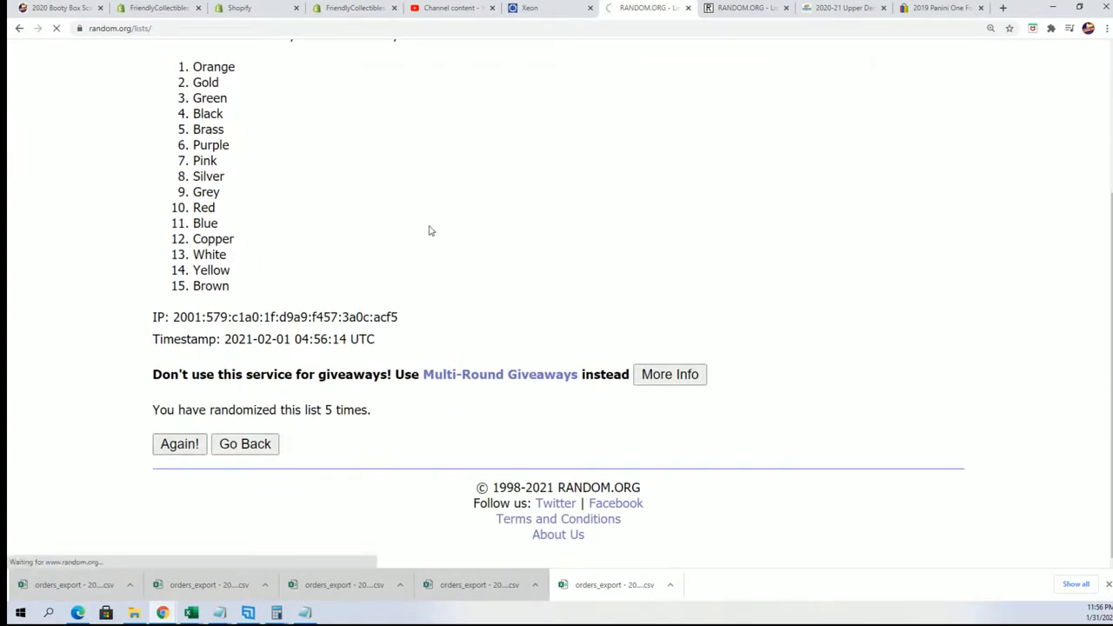
pyautogui.click(179, 443)
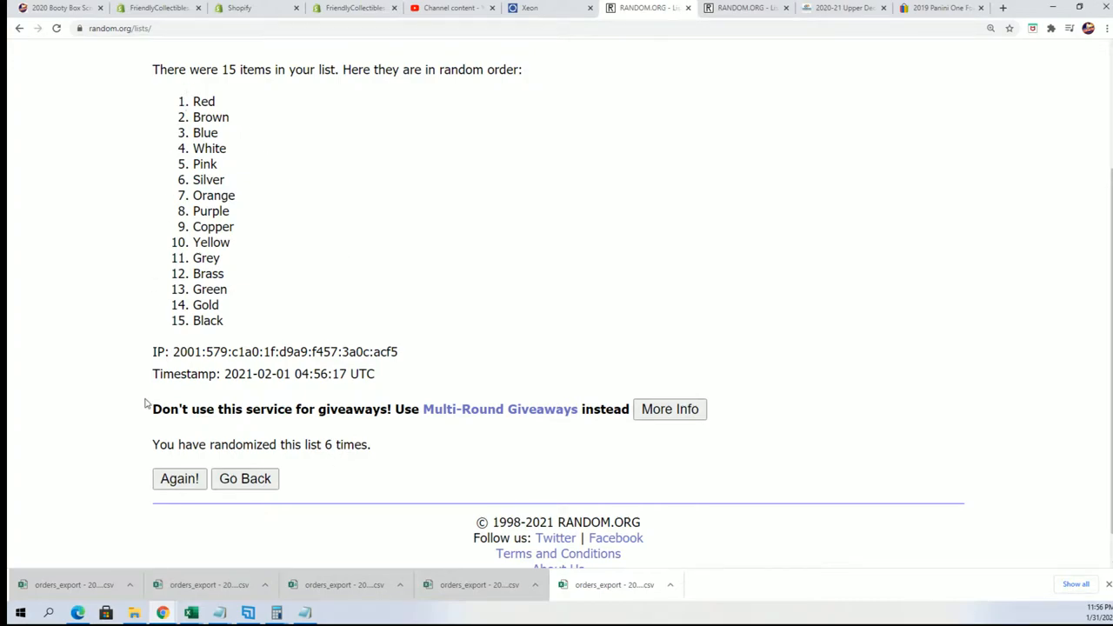
pyautogui.click(179, 478)
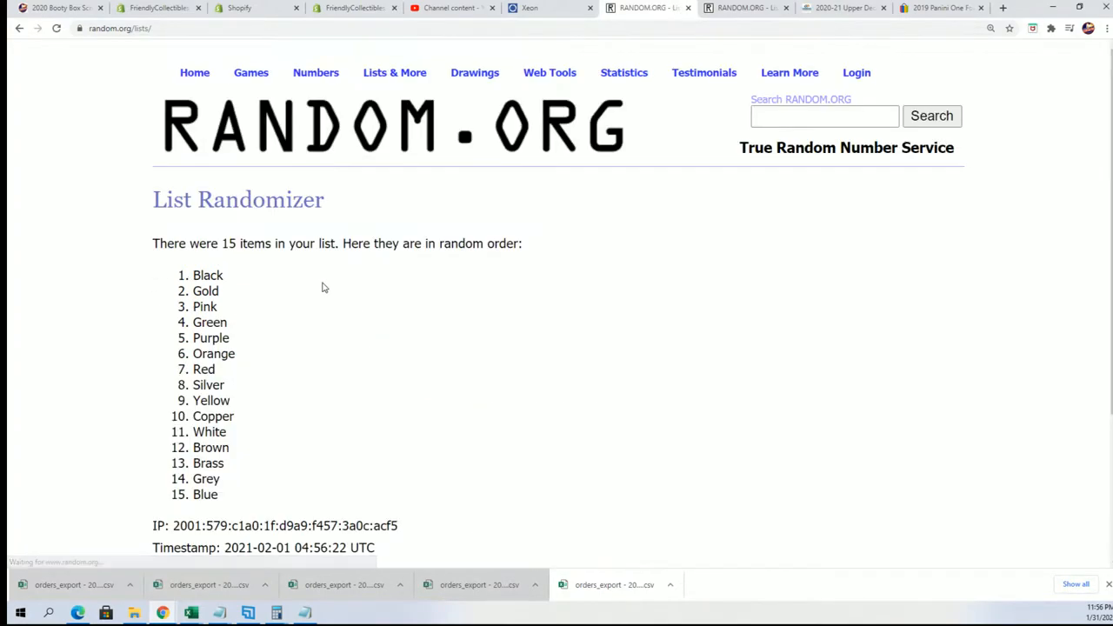
pyautogui.scroll(-3)
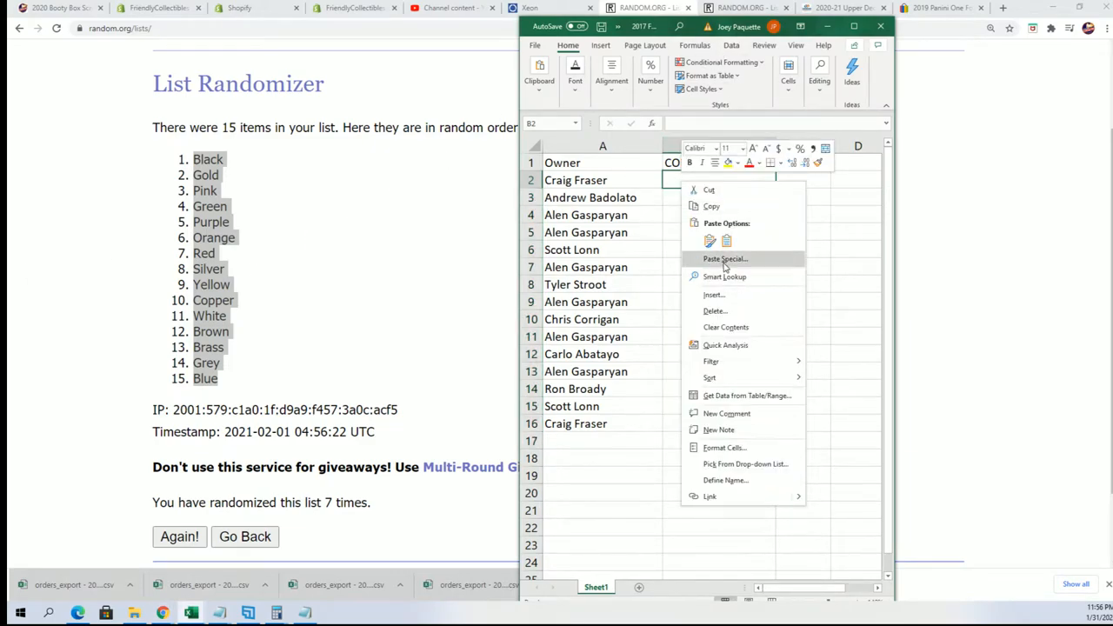
# Paste the randomized colors into COLOR SPOTS as plain text via Paste Special, then maximize the sheet.
pyautogui.click(724, 258)
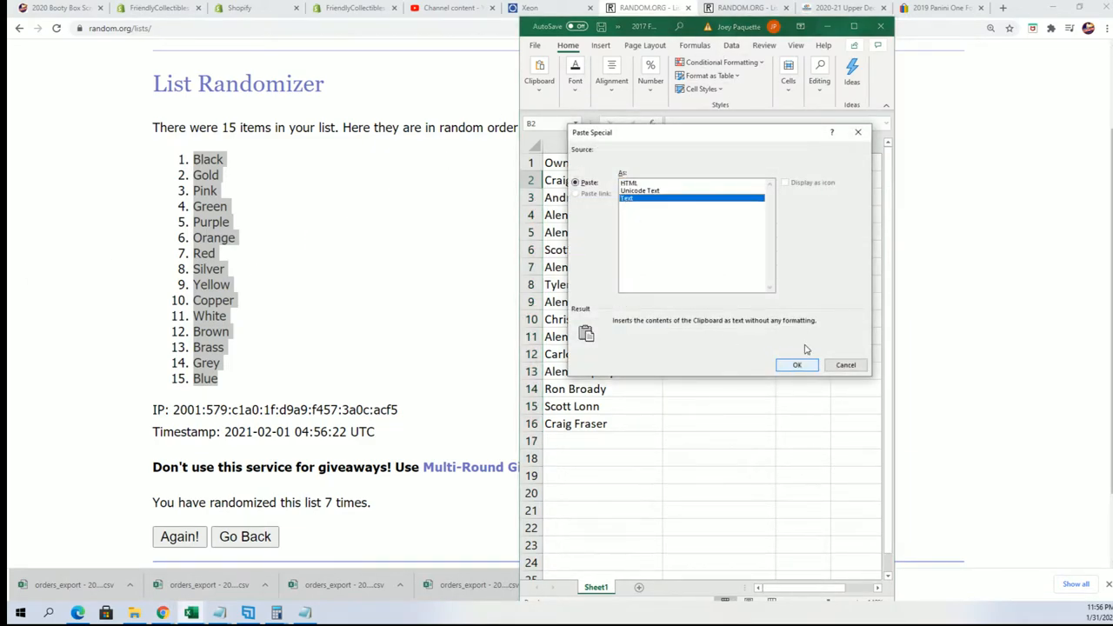
pyautogui.click(796, 365)
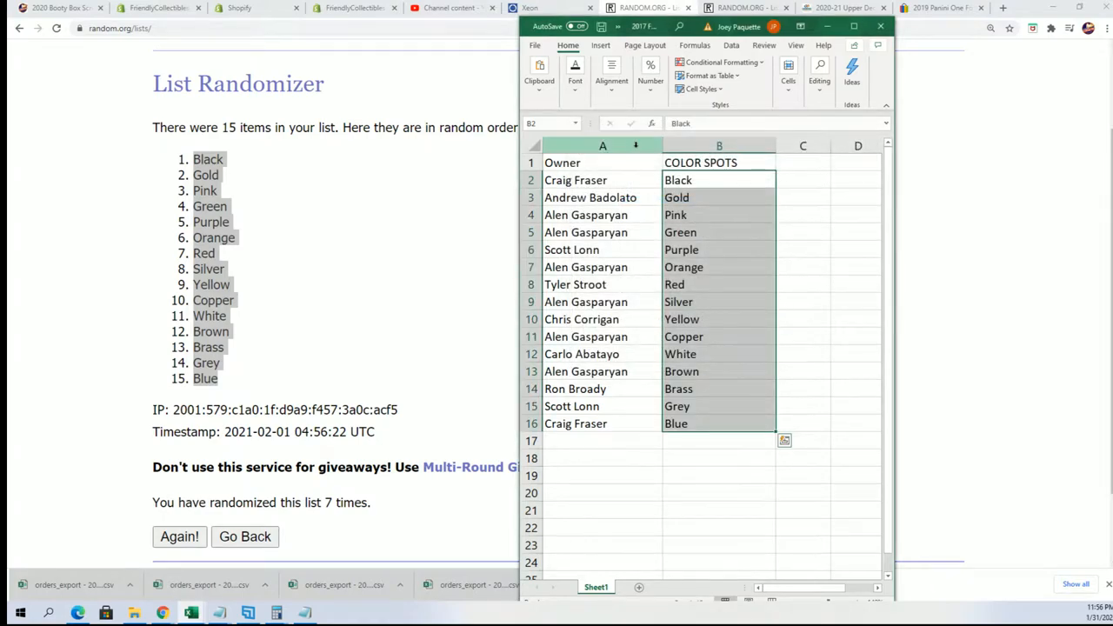
pyautogui.click(562, 162)
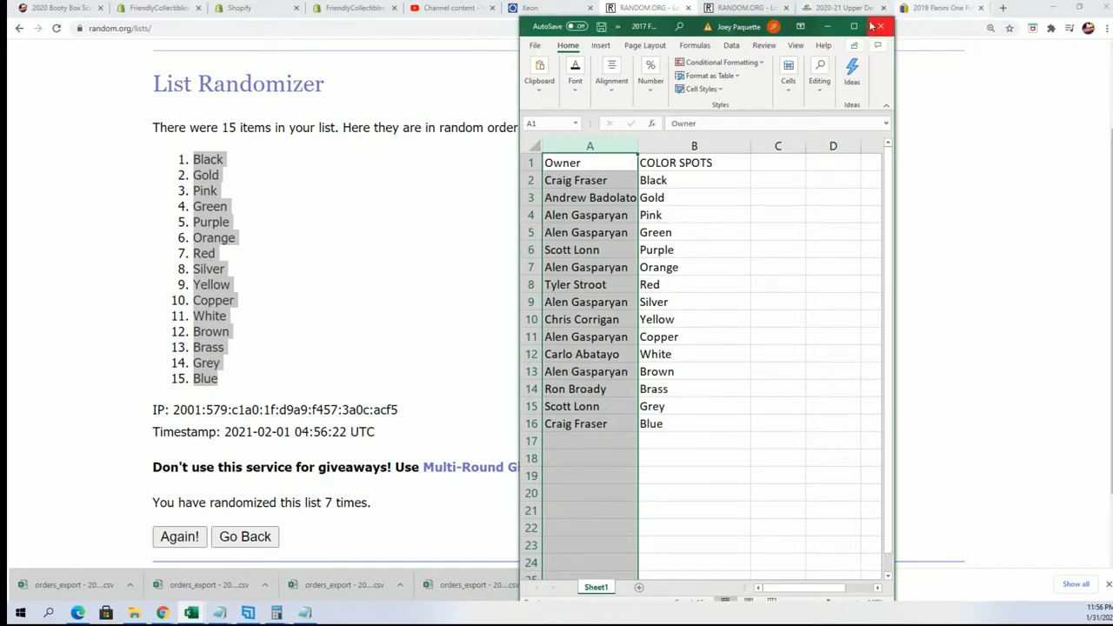
pyautogui.click(854, 26)
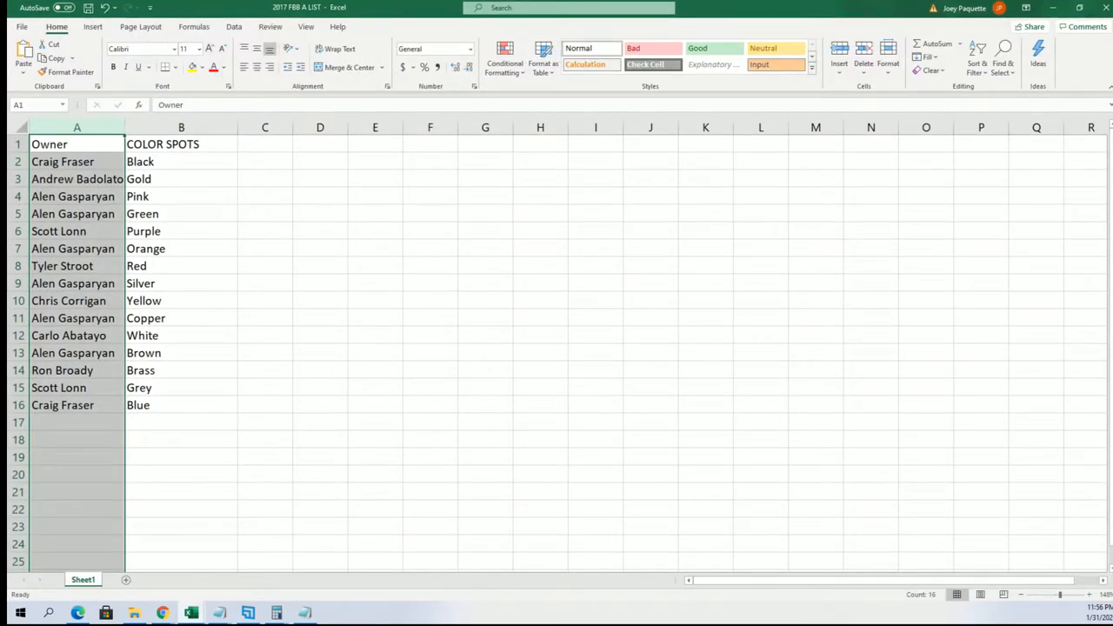